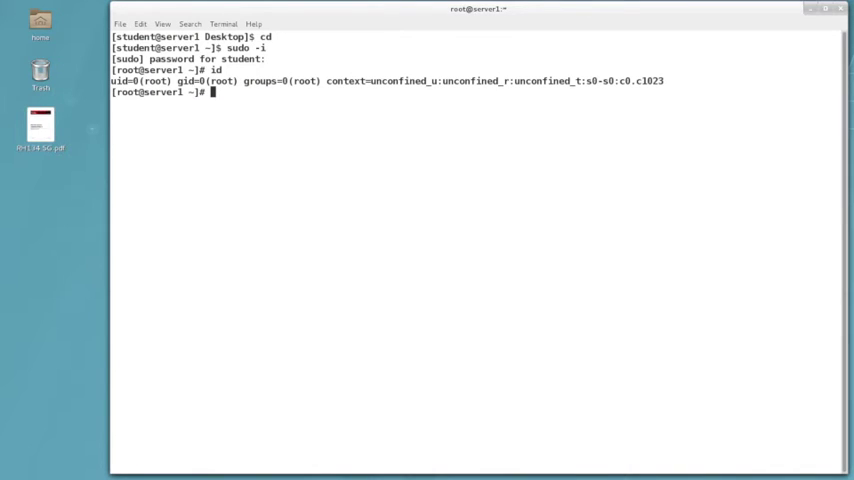
Step: Run lsblk as root to show vda with its root partition and unpartitioned 10G vdb
{"action": "type", "text": "lsblk"}
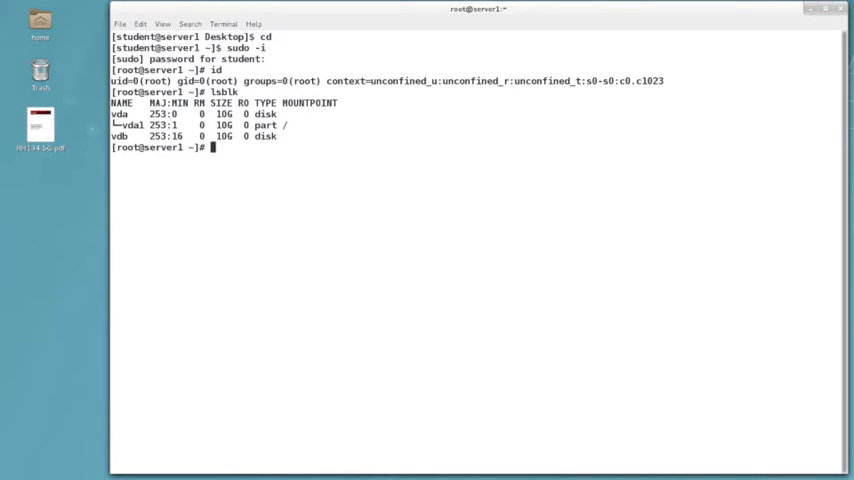
Step: Open /dev/vdb in fdisk and print its empty DOS partition table, highlighting the 512-byte sectors
{"action": "type", "text": "f"}
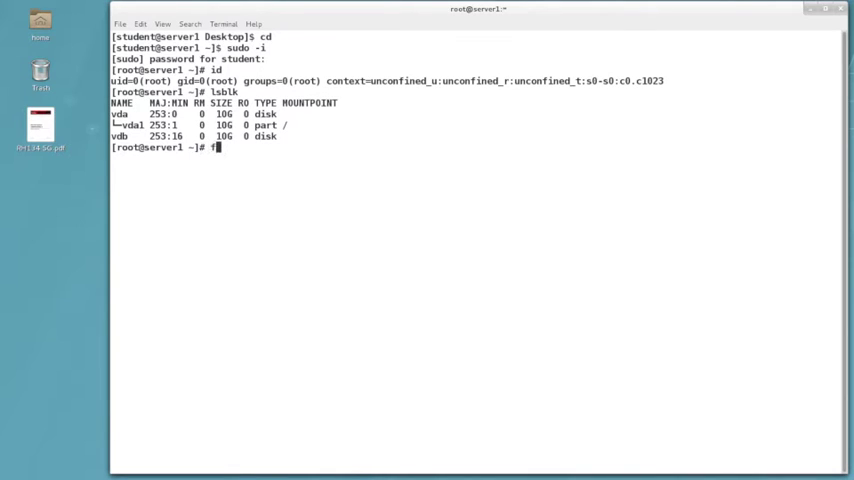
{"action": "type", "text": "disk"}
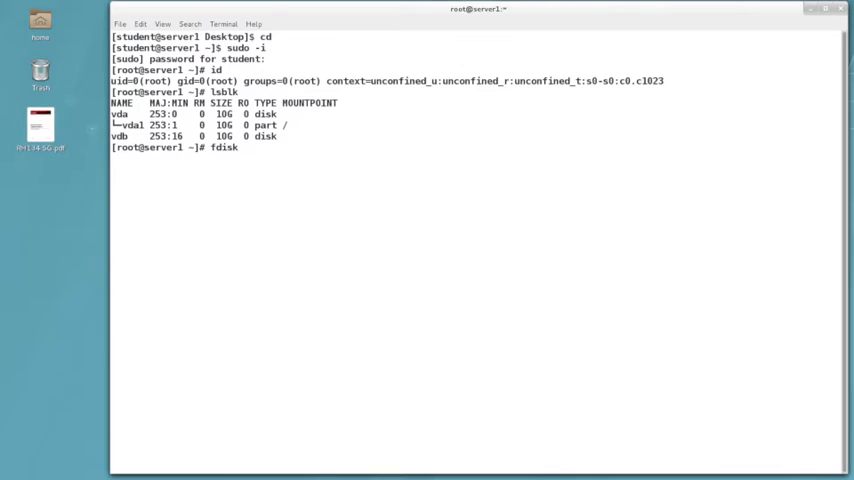
{"action": "type", "text": "/"}
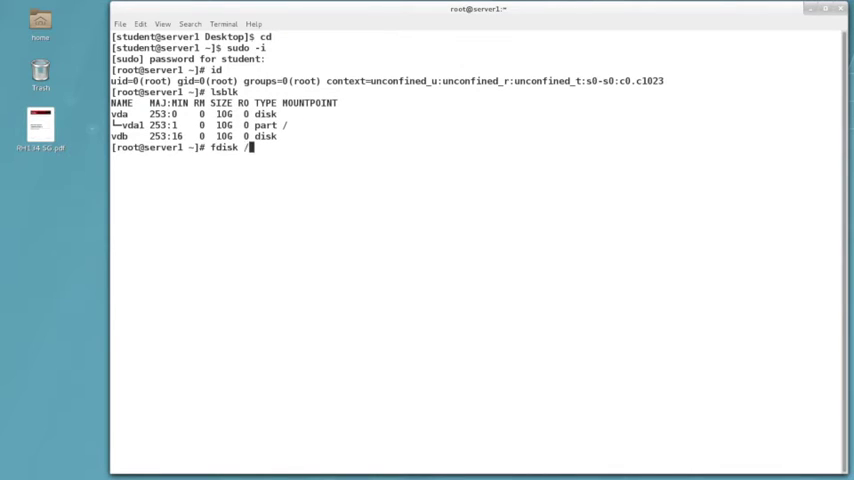
{"action": "type", "text": "dev/vdb"}
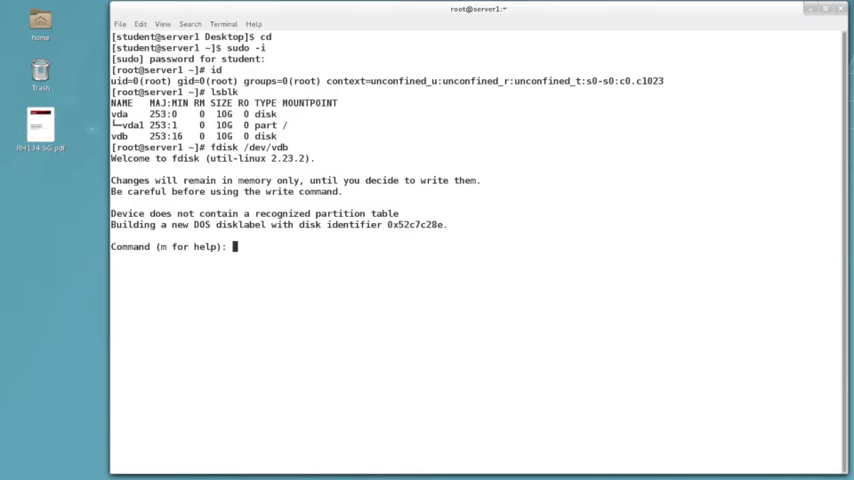
{"action": "type", "text": "p"}
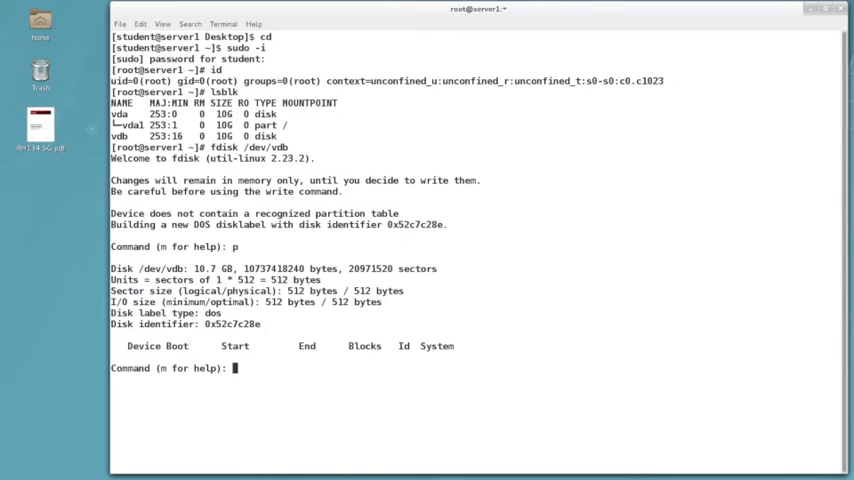
{"action": "double_click", "coordinate": [212, 313]}
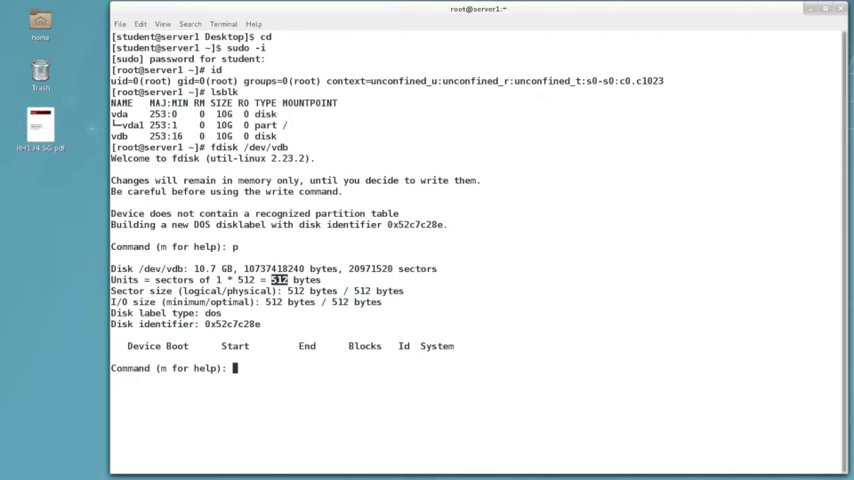
Step: Start a new primary partition 1 on /dev/vdb at default first sector 2048
{"action": "type", "text": "n"}
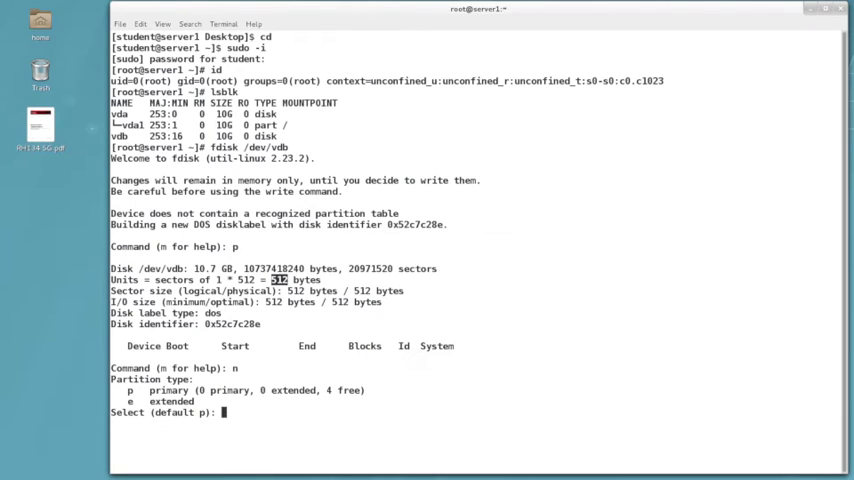
{"action": "type", "text": "p"}
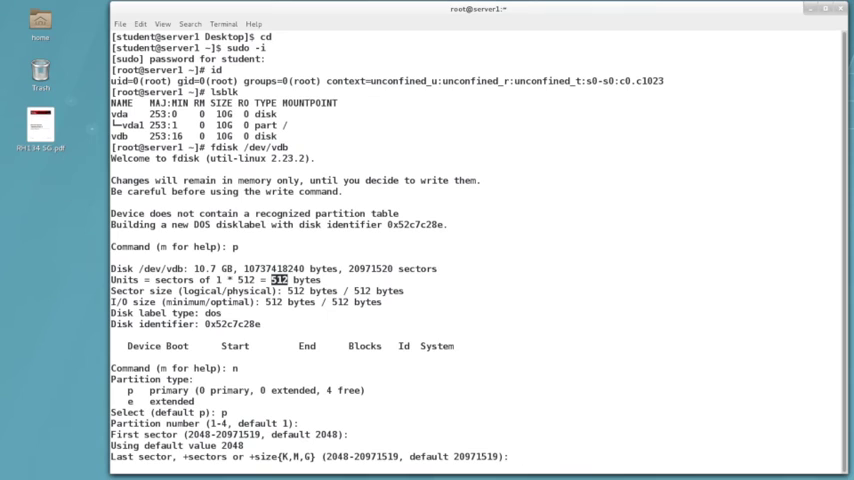
Step: Give partition 1 a +1G last sector and write the partition table to disk
{"action": "type", "text": "+"}
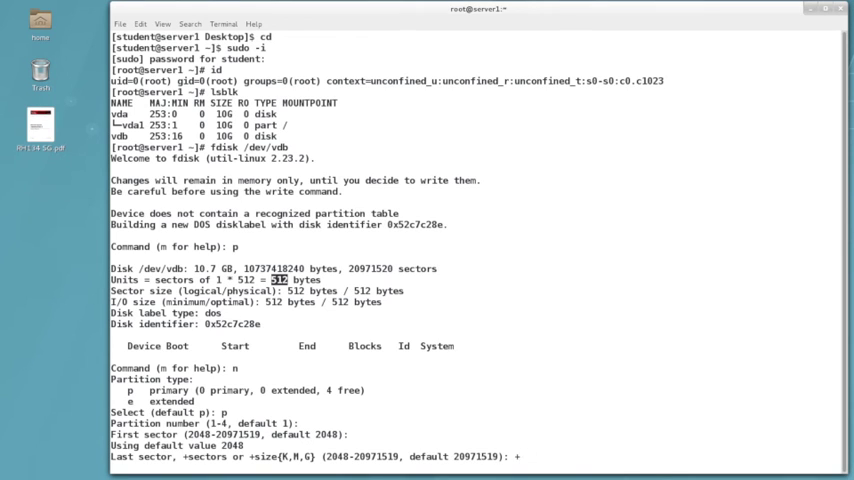
{"action": "type", "text": "1"}
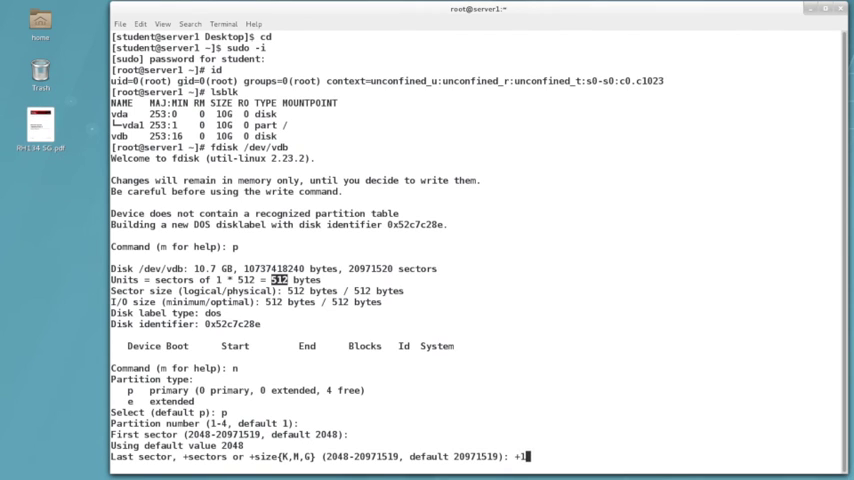
{"action": "type", "text": "G"}
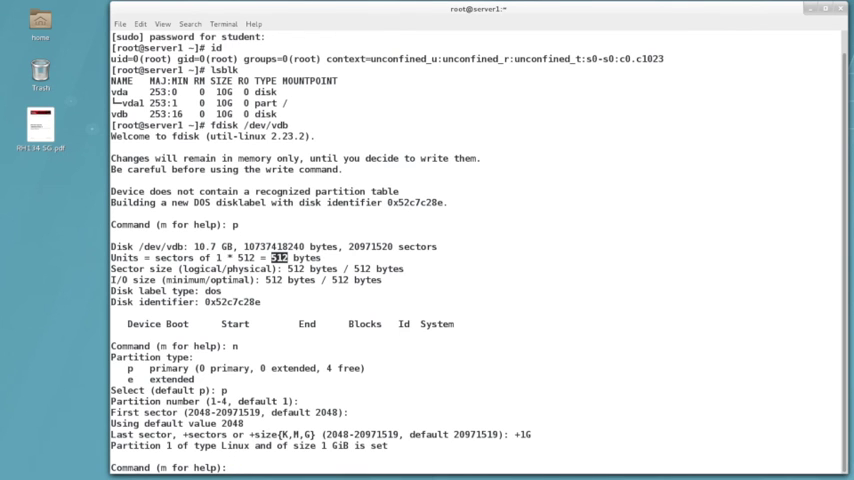
{"action": "type", "text": "w"}
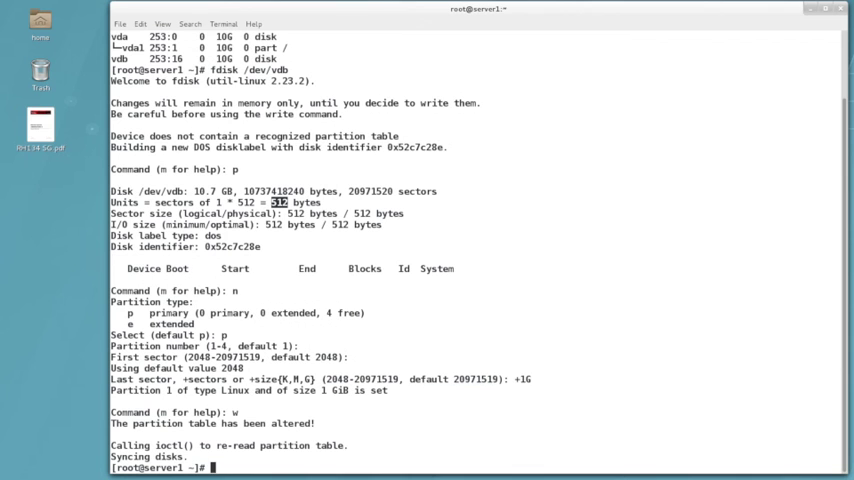